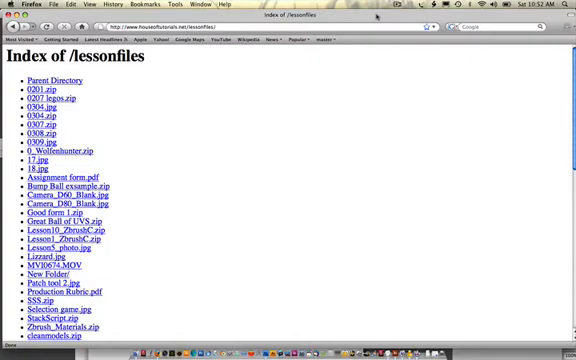
# Scroll down the Index of /lessonfiles page to find the lesson files
pyautogui.scroll(-3)
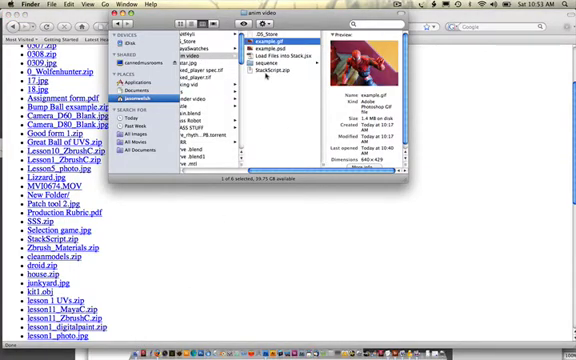
# Browse Applications > Adobe Photoshop CS3 > Presets > Scripts in Finder's column view
pyautogui.click(284, 72)
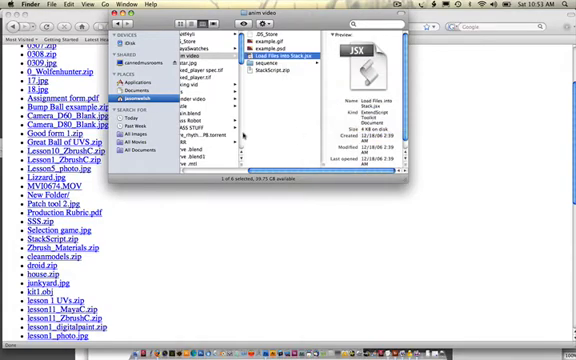
pyautogui.click(148, 72)
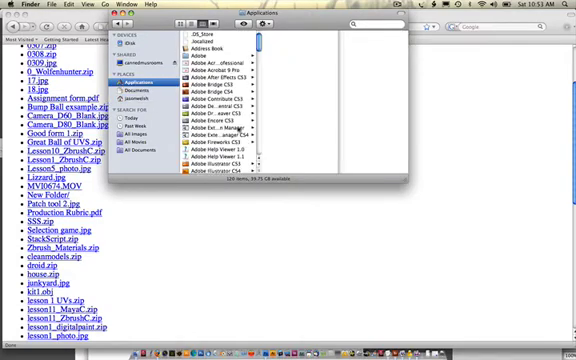
pyautogui.scroll(-3)
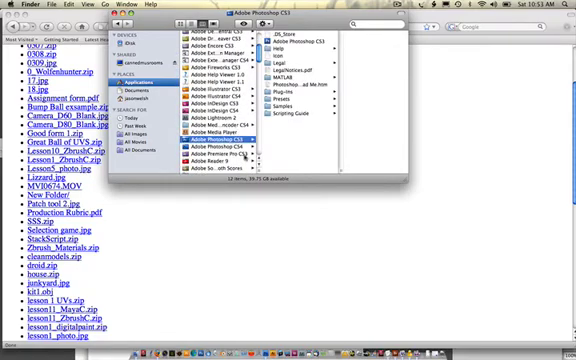
pyautogui.click(290, 96)
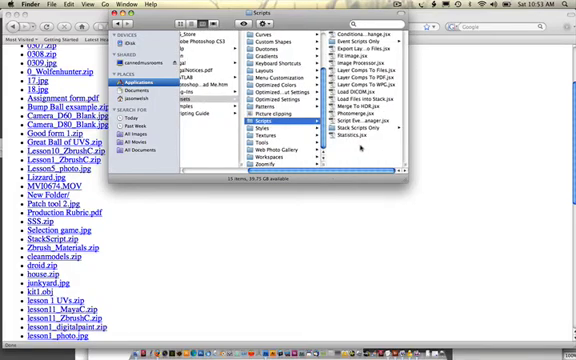
pyautogui.click(46, 4)
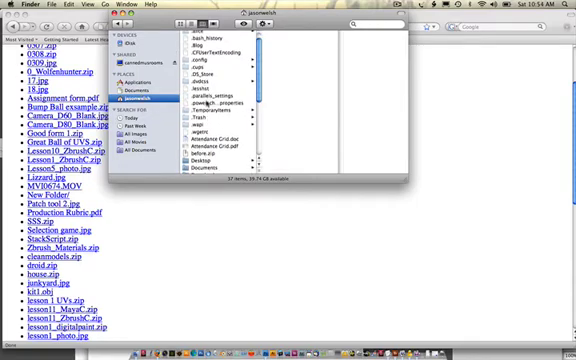
# Launch the Adobe Photoshop CS3 application from its Finder folder
pyautogui.scroll(-3)
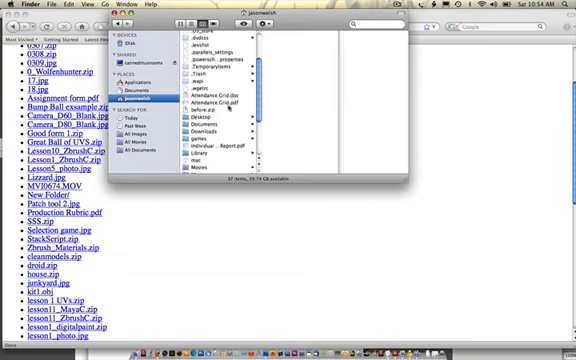
pyautogui.click(212, 120)
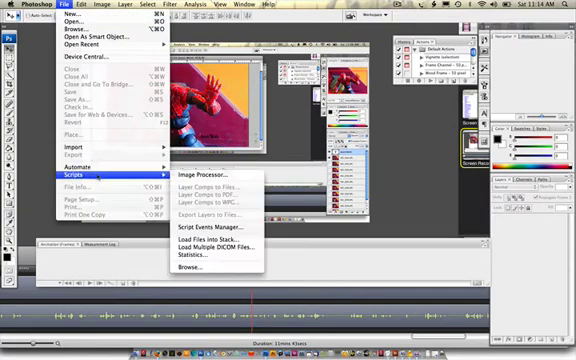
pyautogui.moveTo(208, 238)
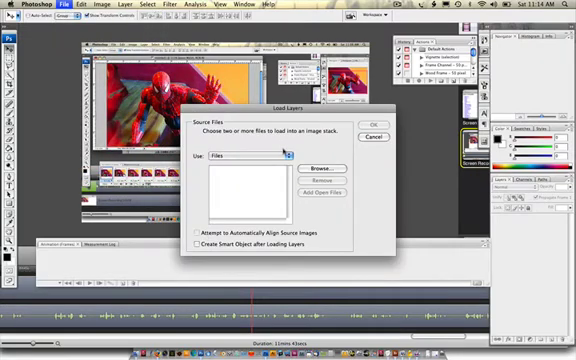
# Browse for the Spider-Man IMG files and load them into one layer stack
pyautogui.click(328, 168)
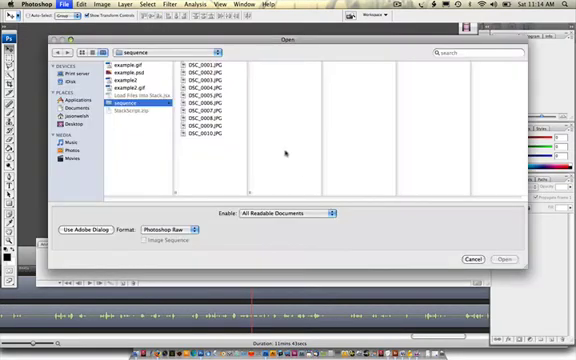
pyautogui.click(196, 64)
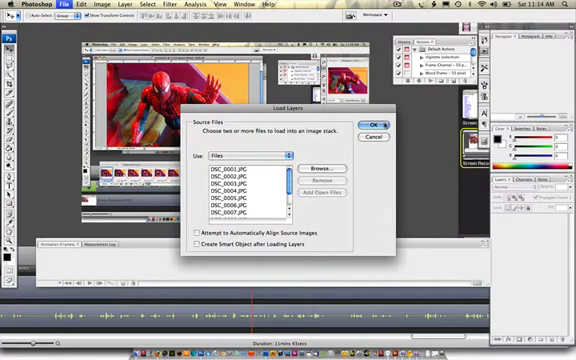
pyautogui.click(368, 114)
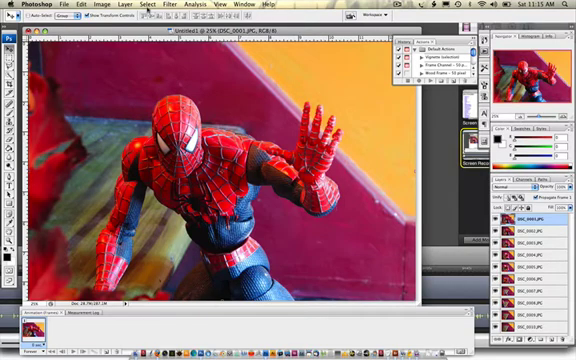
# Reduce the document width in Image Size with proportions constrained
pyautogui.click(96, 4)
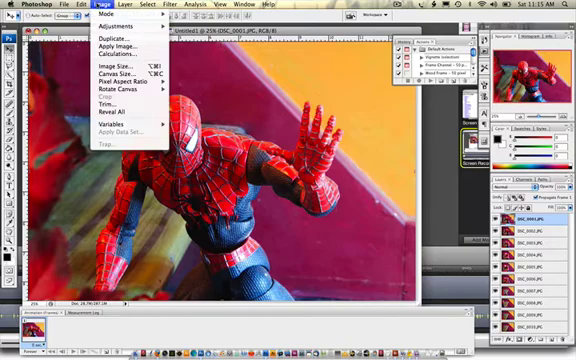
pyautogui.click(100, 68)
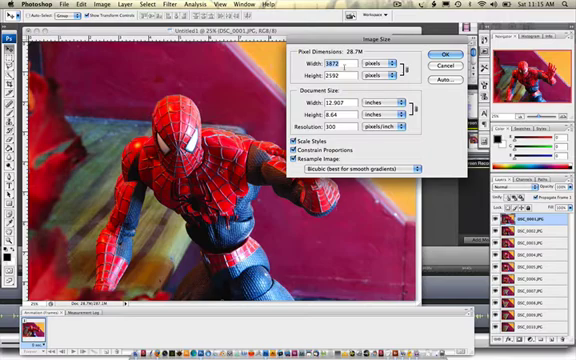
pyautogui.click(320, 132)
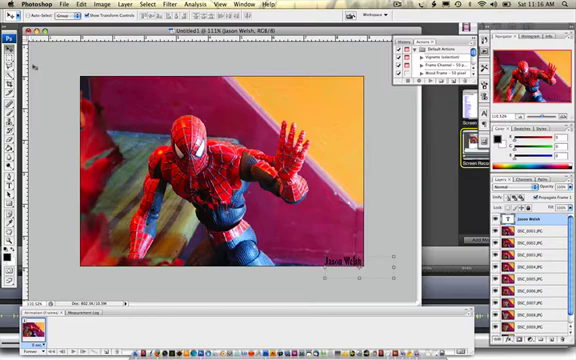
pyautogui.moveTo(190, 70)
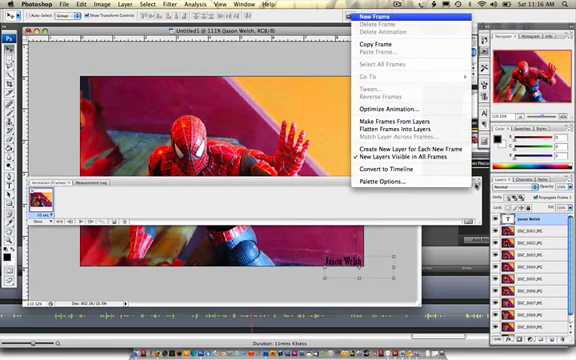
pyautogui.moveTo(400, 124)
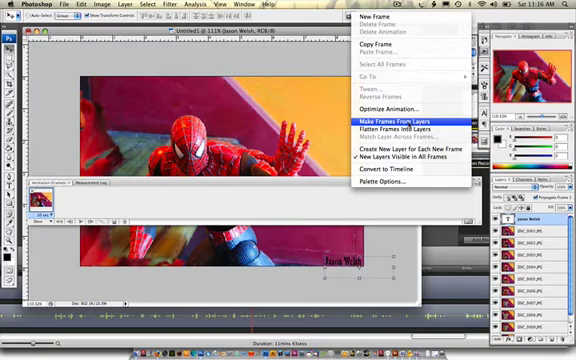
# Run Make Frames From Layers from the Animation palette menu
pyautogui.click(400, 122)
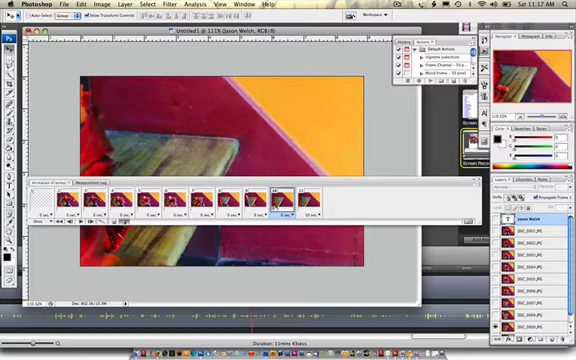
pyautogui.click(300, 196)
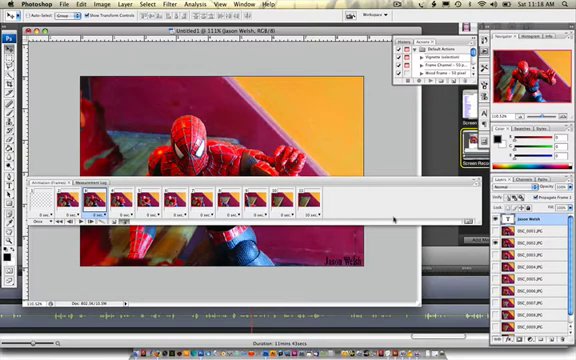
pyautogui.click(112, 198)
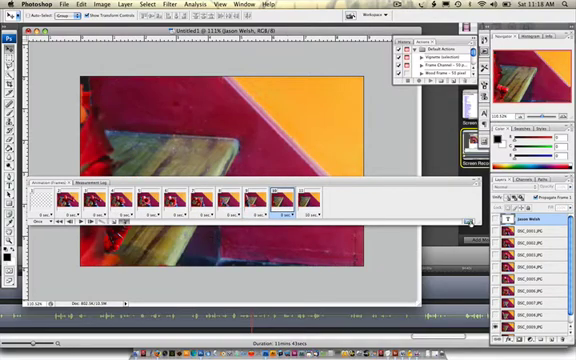
pyautogui.click(300, 208)
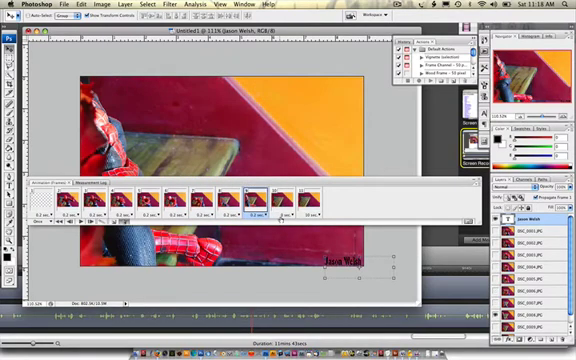
pyautogui.click(308, 204)
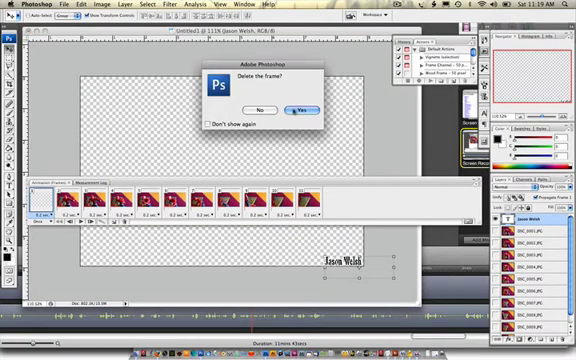
# Confirm deleting the blank text-only first frame and preview a middle frame
pyautogui.click(300, 106)
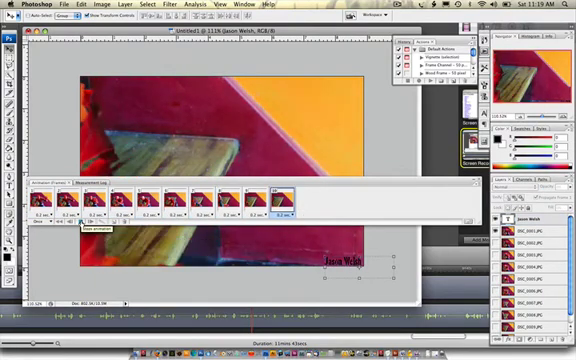
pyautogui.click(170, 200)
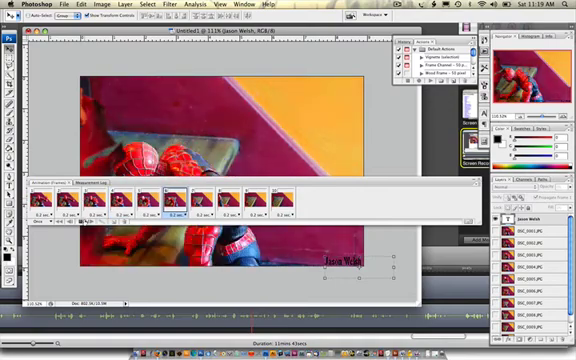
# Export the animation as a GIF via Save for Web & Devices, replacing the existing file
pyautogui.click(64, 4)
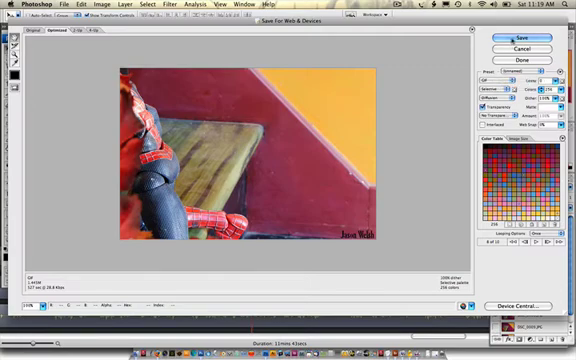
pyautogui.click(518, 36)
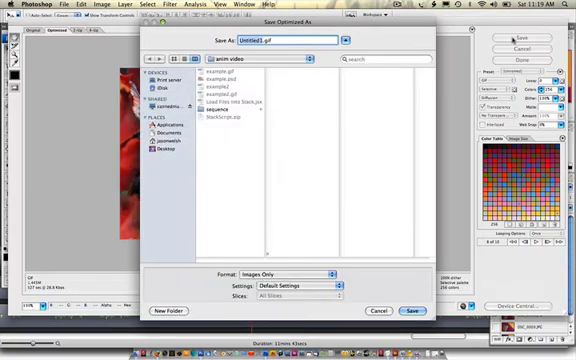
pyautogui.click(220, 94)
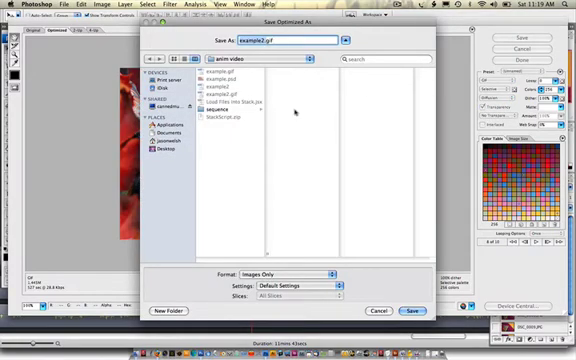
pyautogui.click(408, 310)
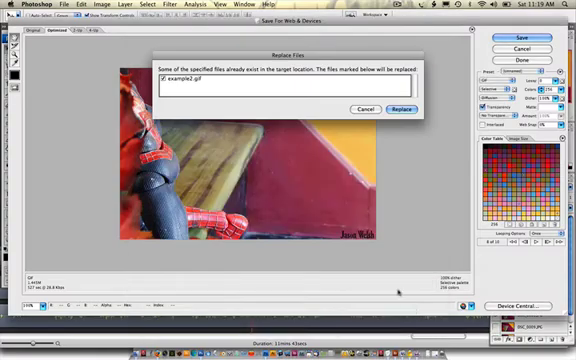
pyautogui.click(398, 108)
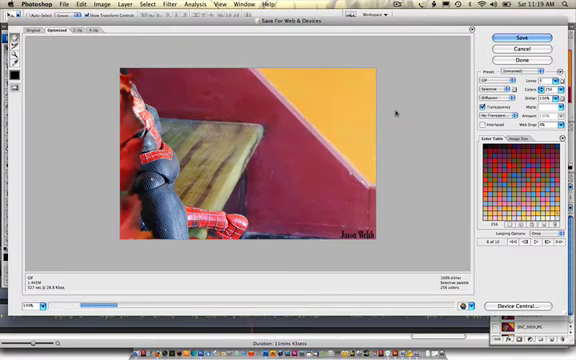